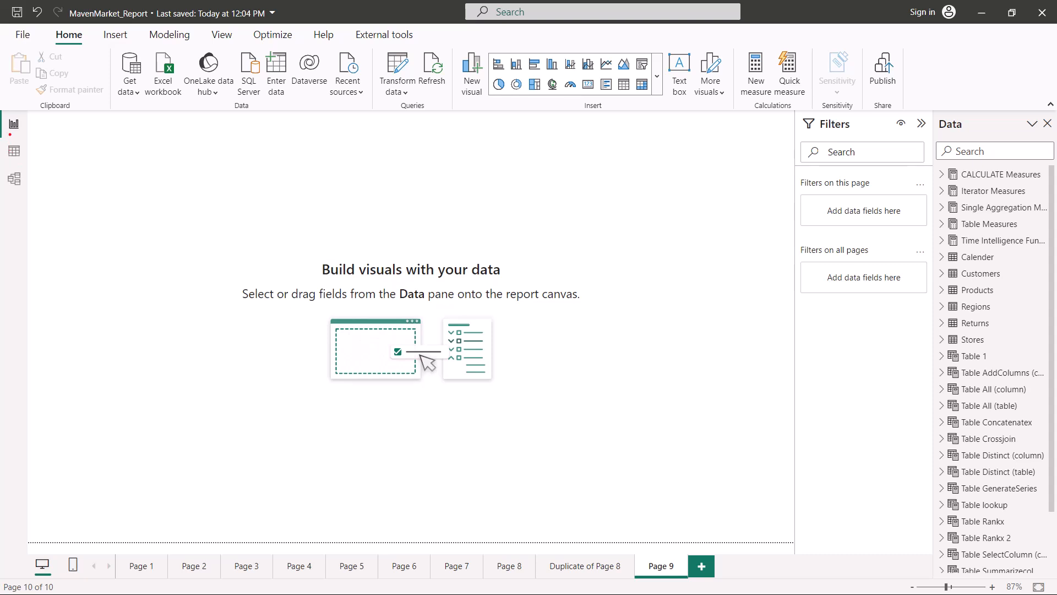
- Show the Quick measure pane and browse its calculation categories in the Select a calculation list
click(13, 123)
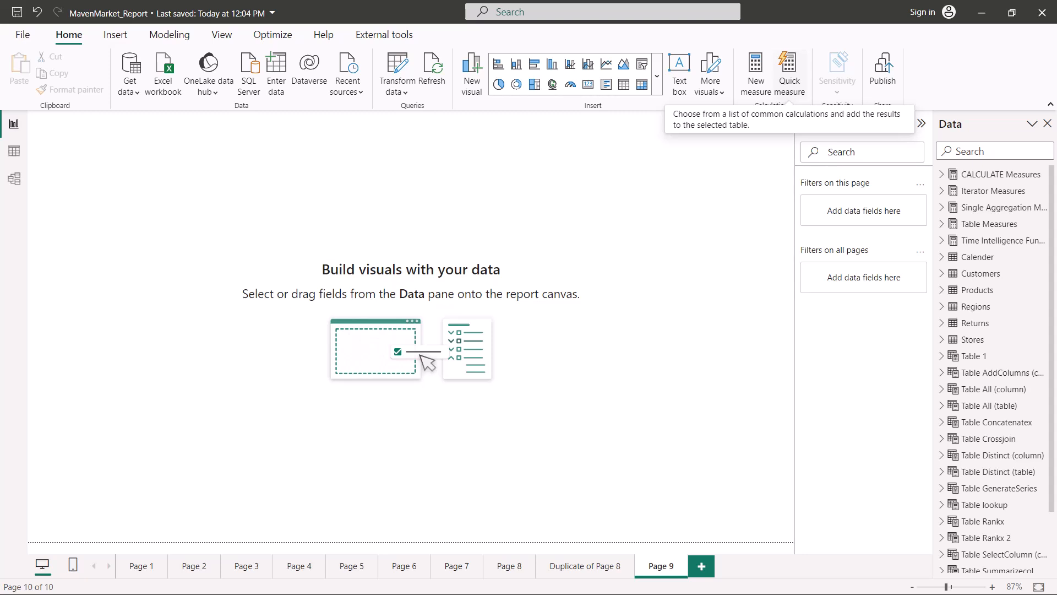
mouse_move(789, 69)
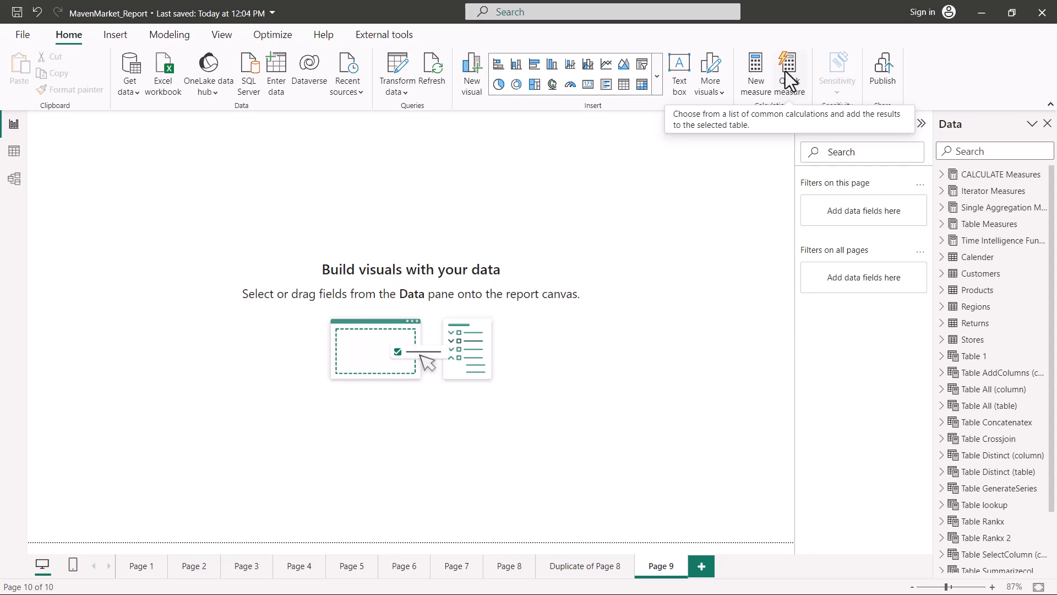
click(786, 70)
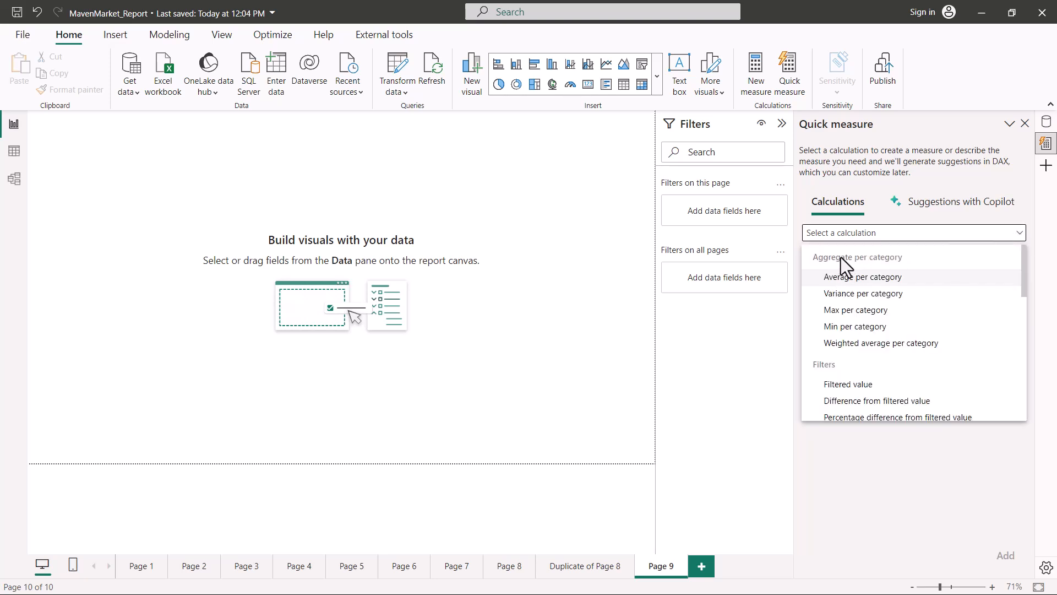
scroll(down, 3)
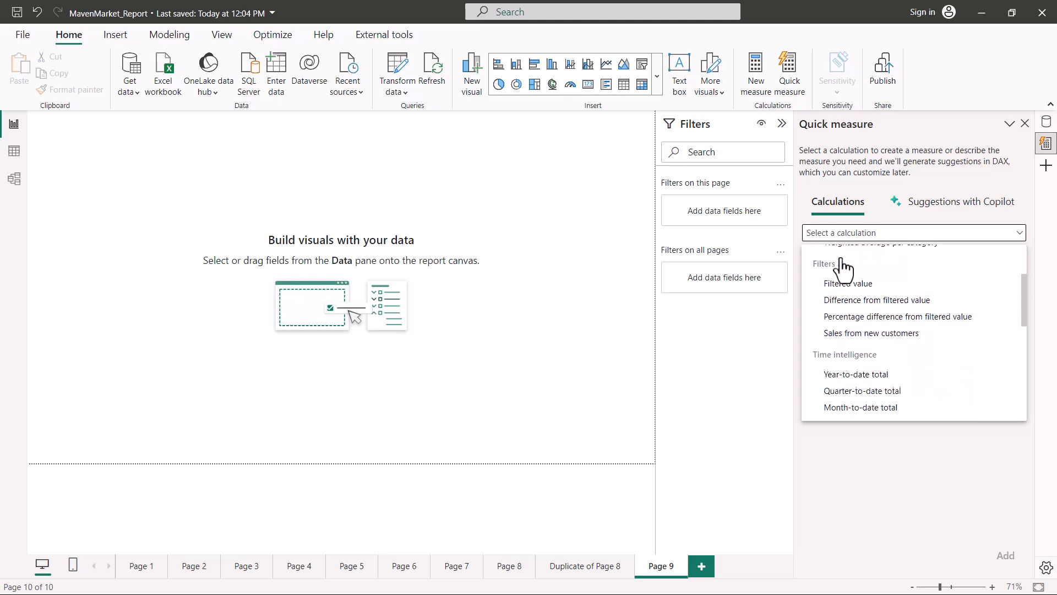
scroll(down, 3)
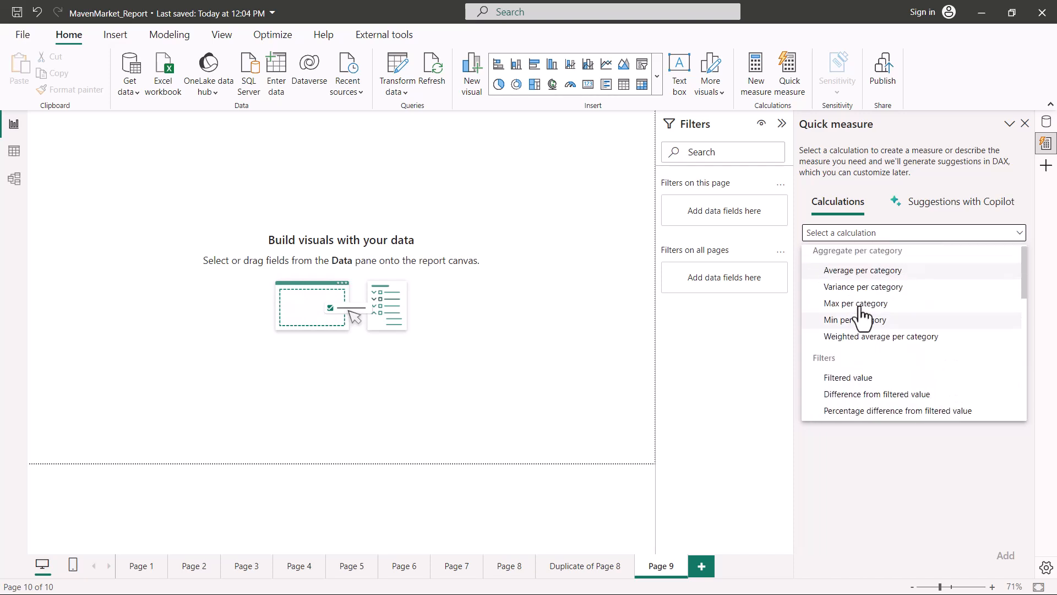
scroll(down, 3)
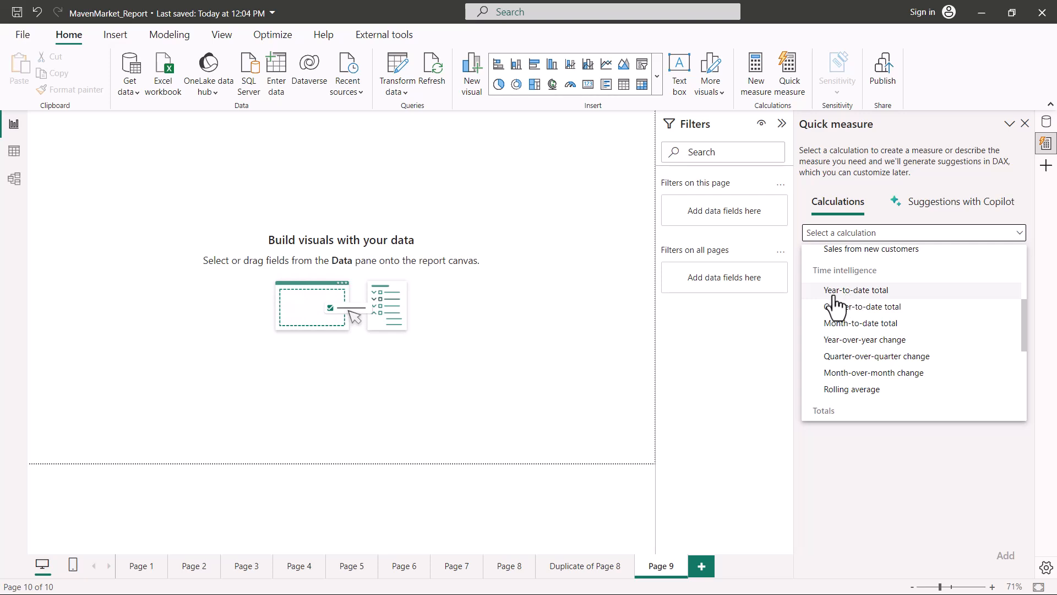
mouse_move(844, 305)
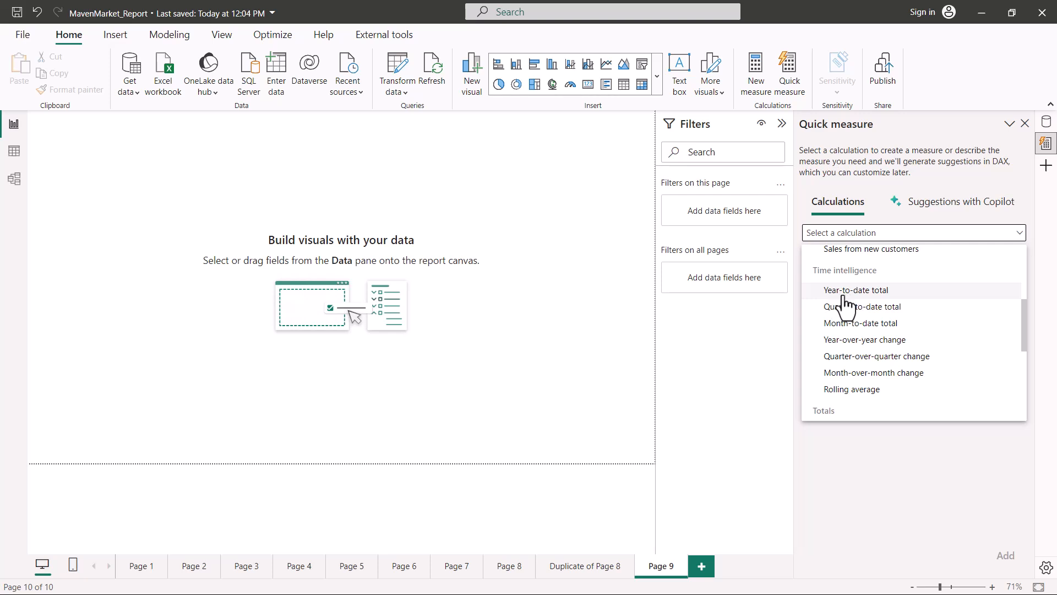
mouse_move(851, 305)
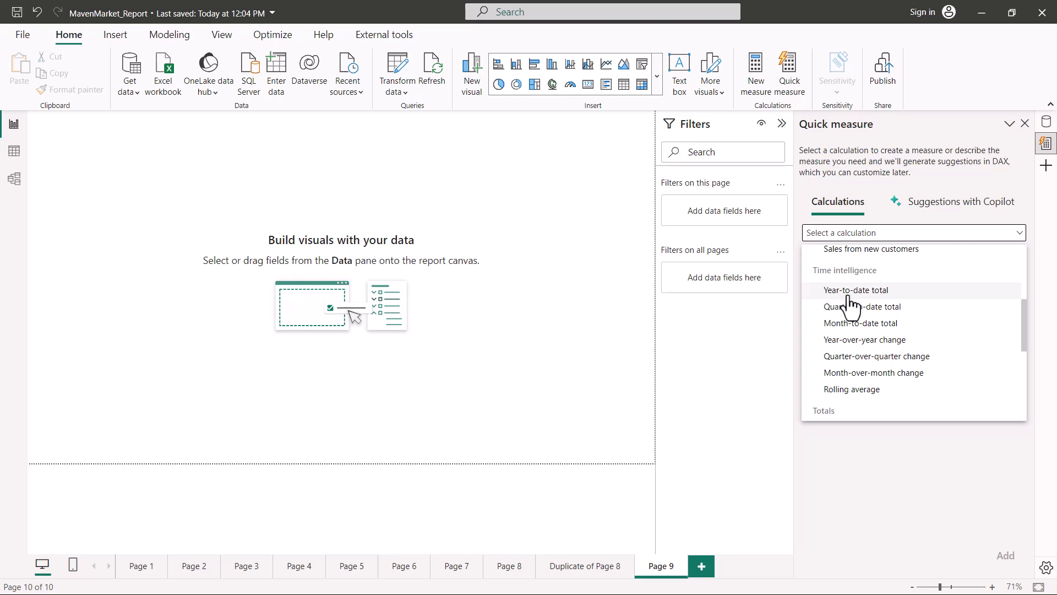
- Choose Year-to-date total as the quick measure calculation
click(856, 290)
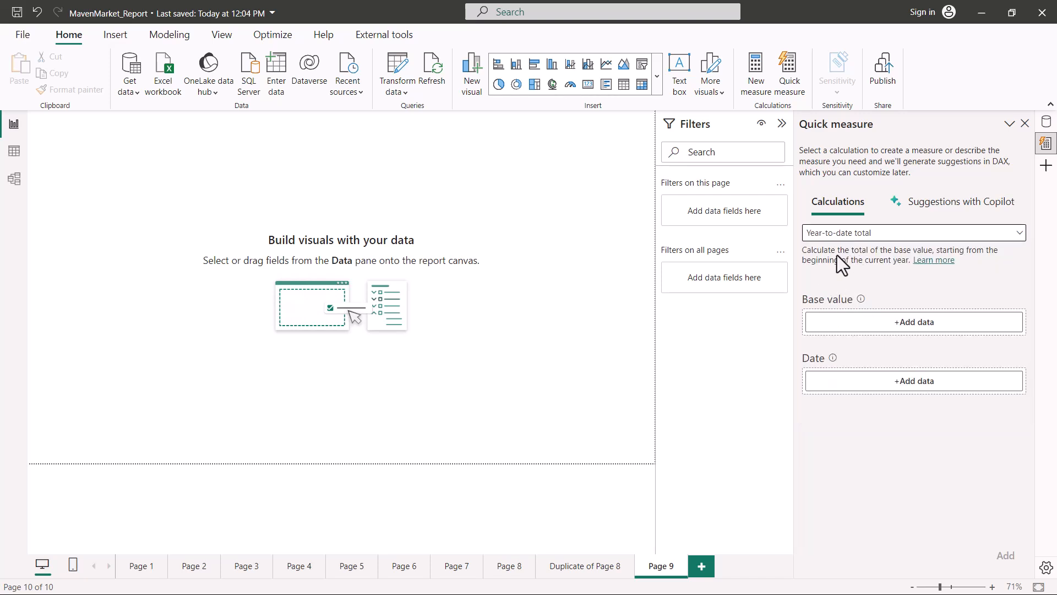
mouse_move(860, 296)
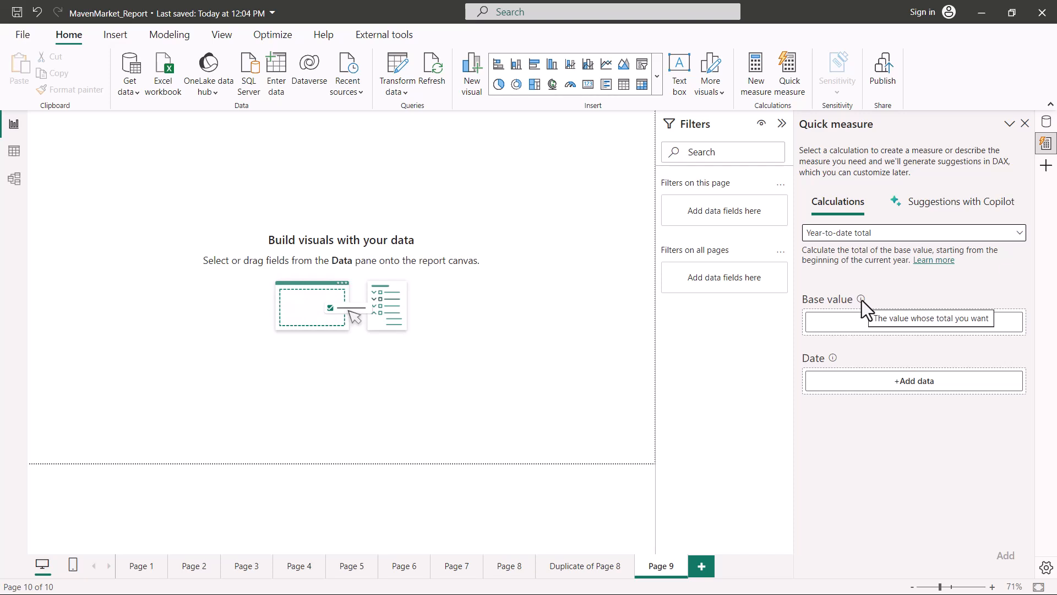
mouse_move(836, 368)
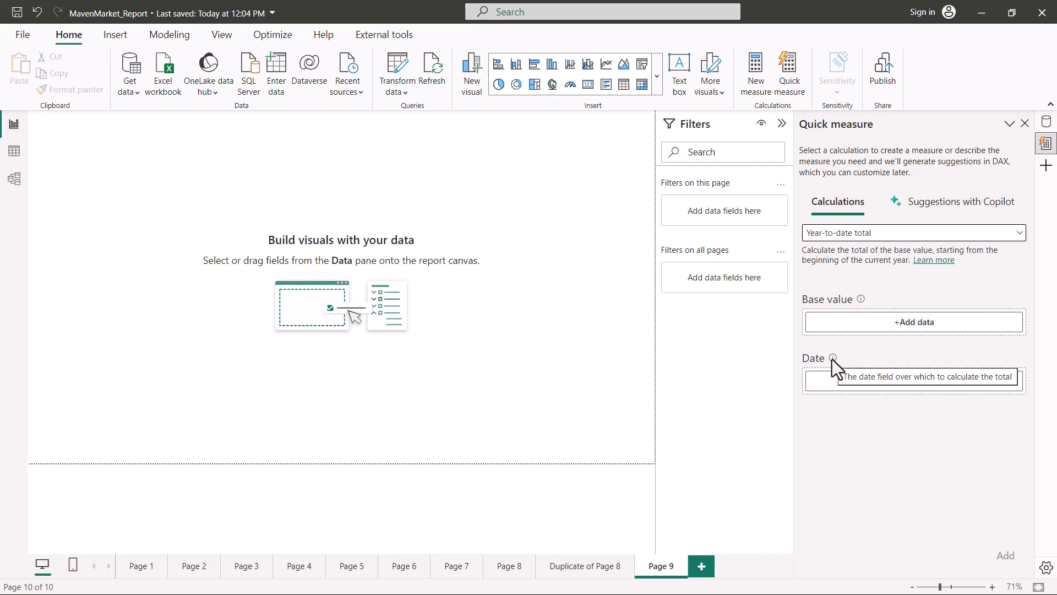
mouse_move(923, 343)
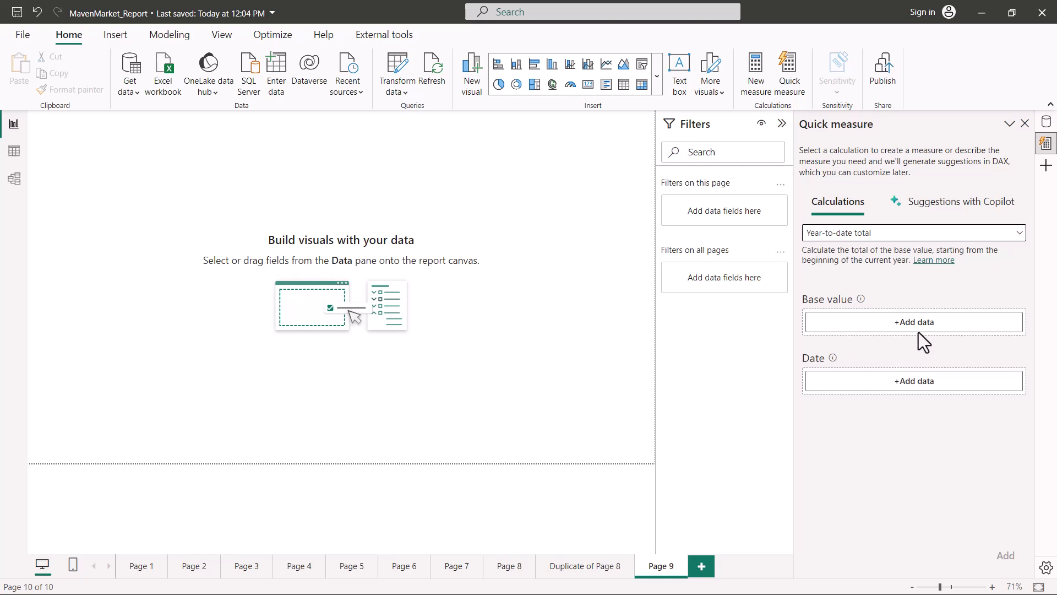
- Use Iterator Measures Total Cost as the base value and Calender date as the date field
click(912, 321)
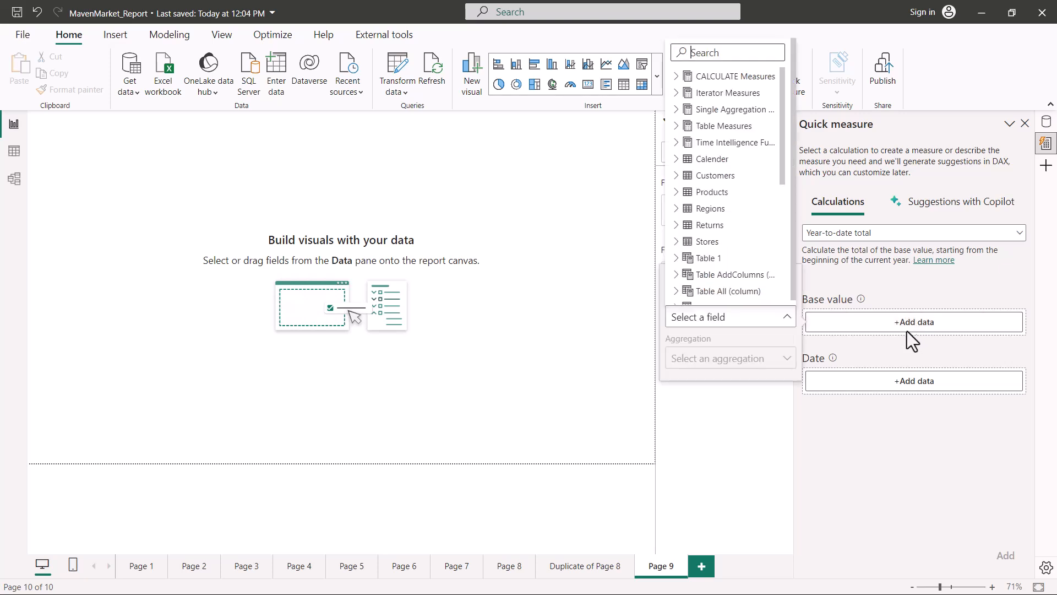
mouse_move(725, 93)
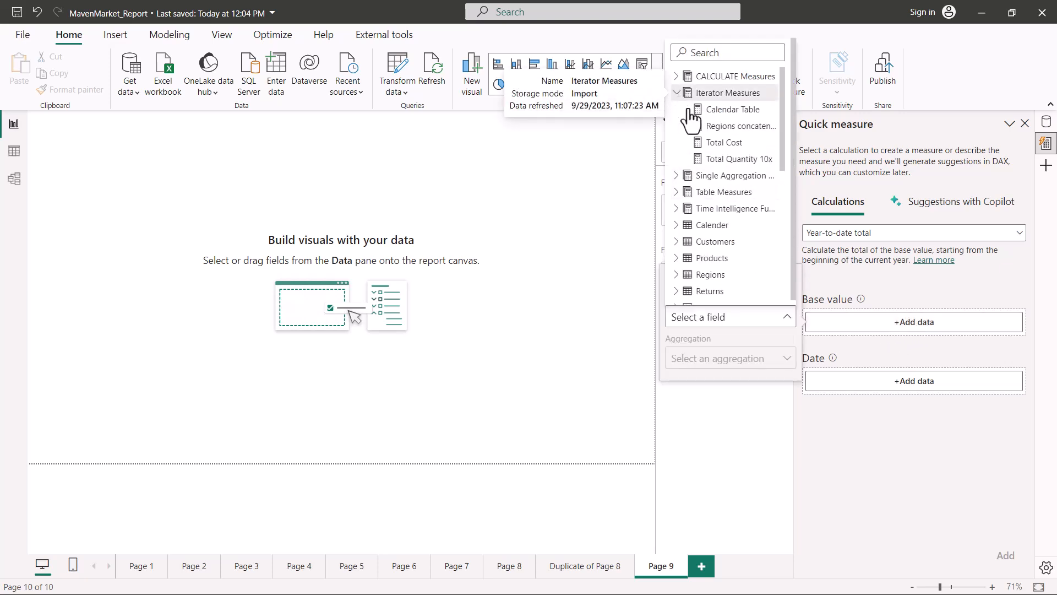
click(722, 142)
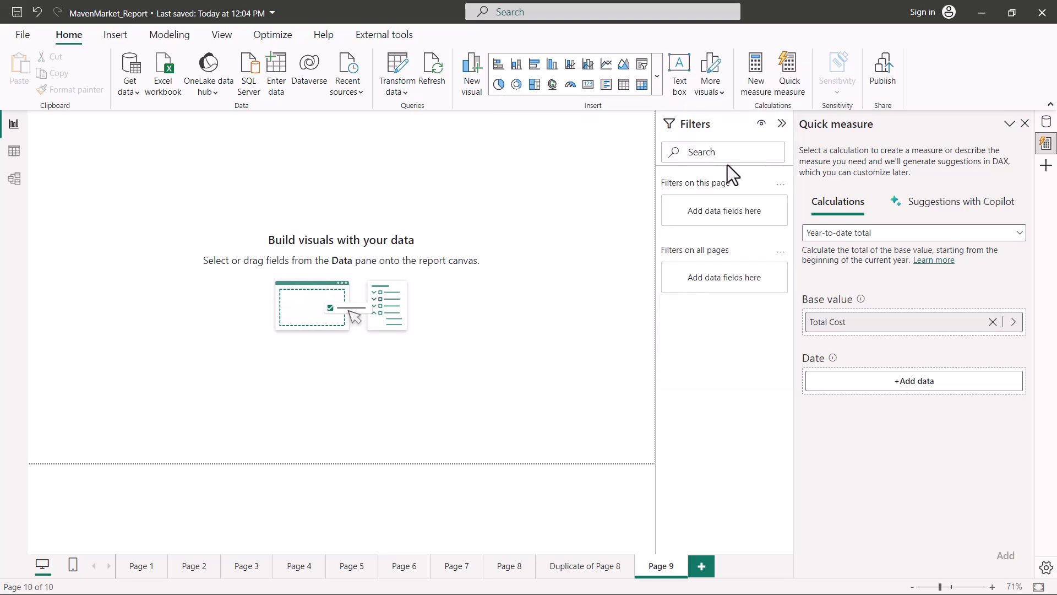
mouse_move(950, 341)
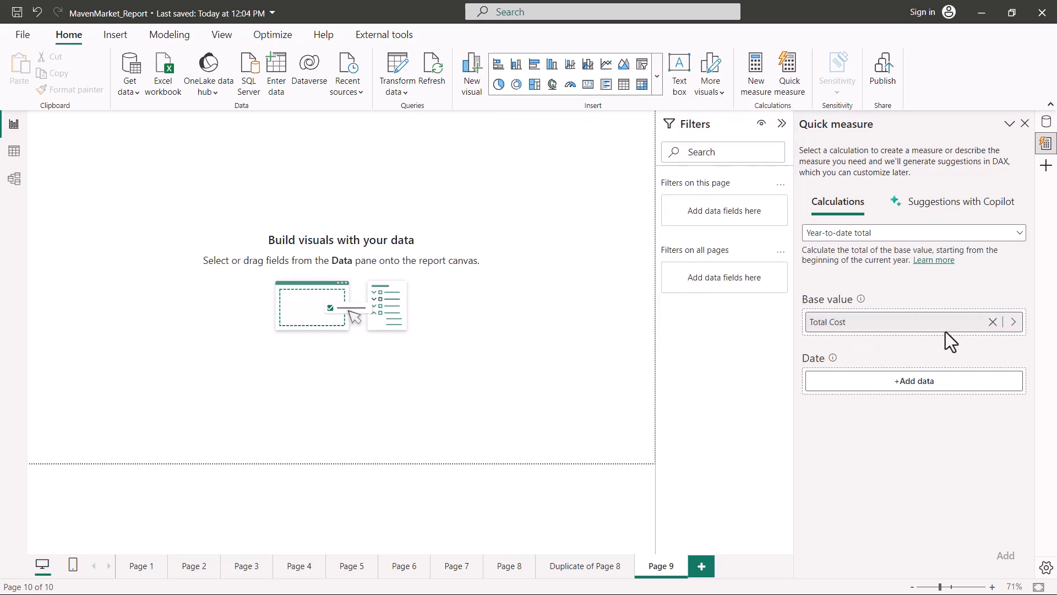
mouse_move(914, 380)
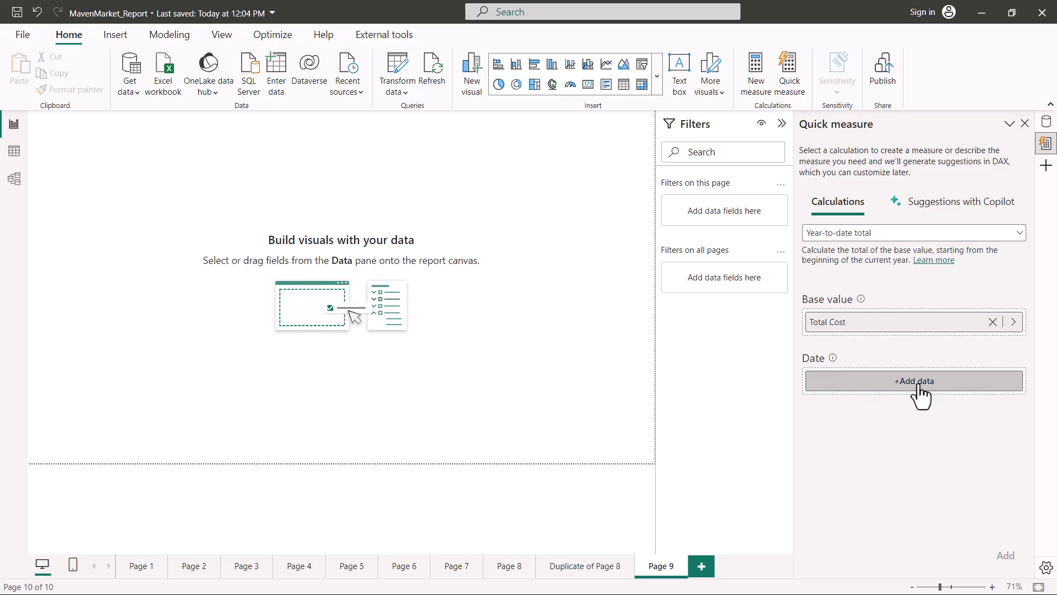
click(913, 379)
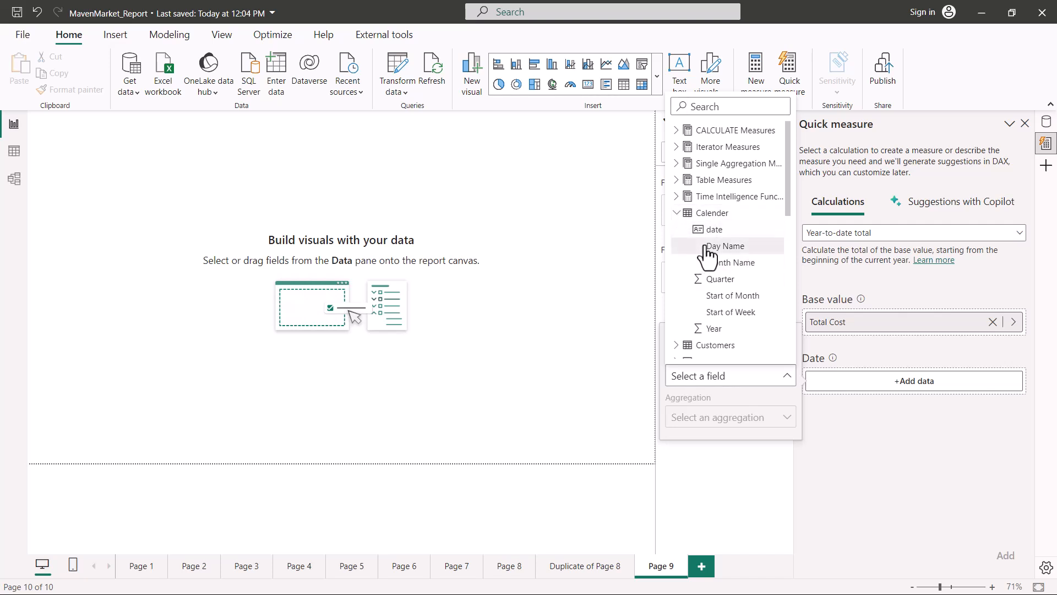
click(712, 229)
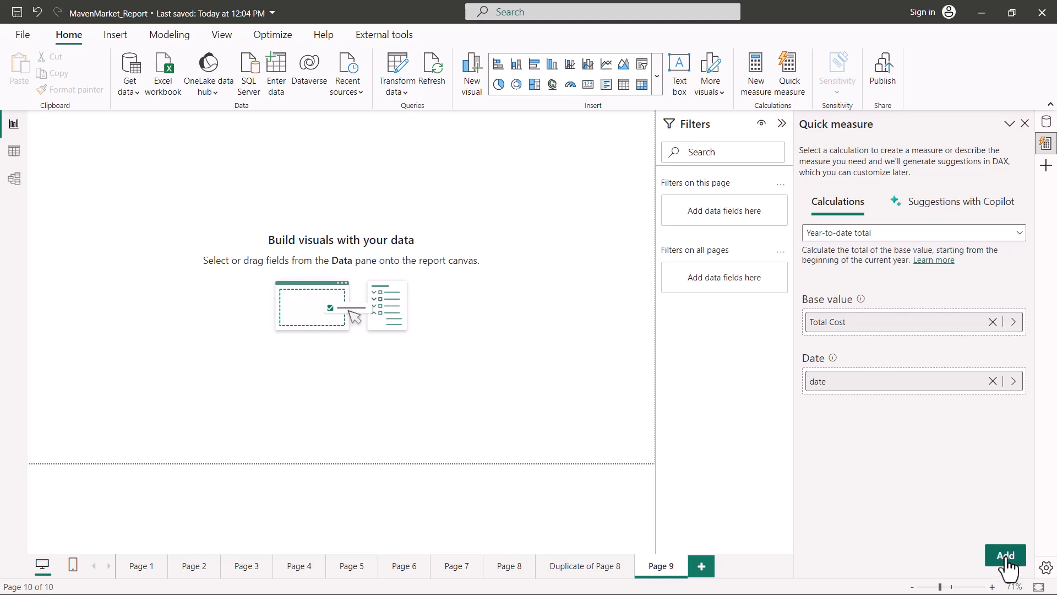
mouse_move(882, 548)
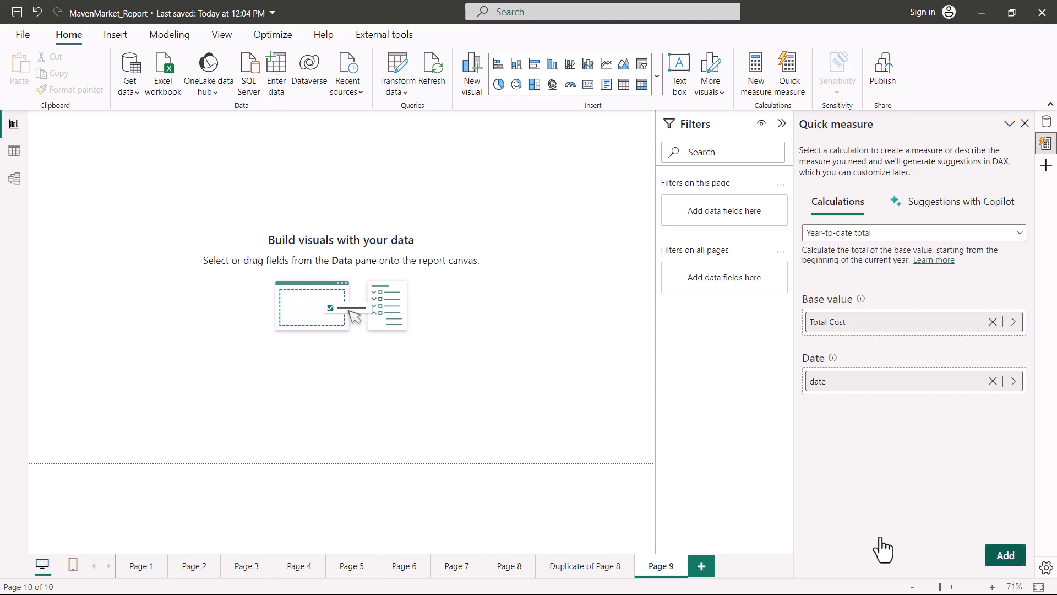
mouse_move(865, 470)
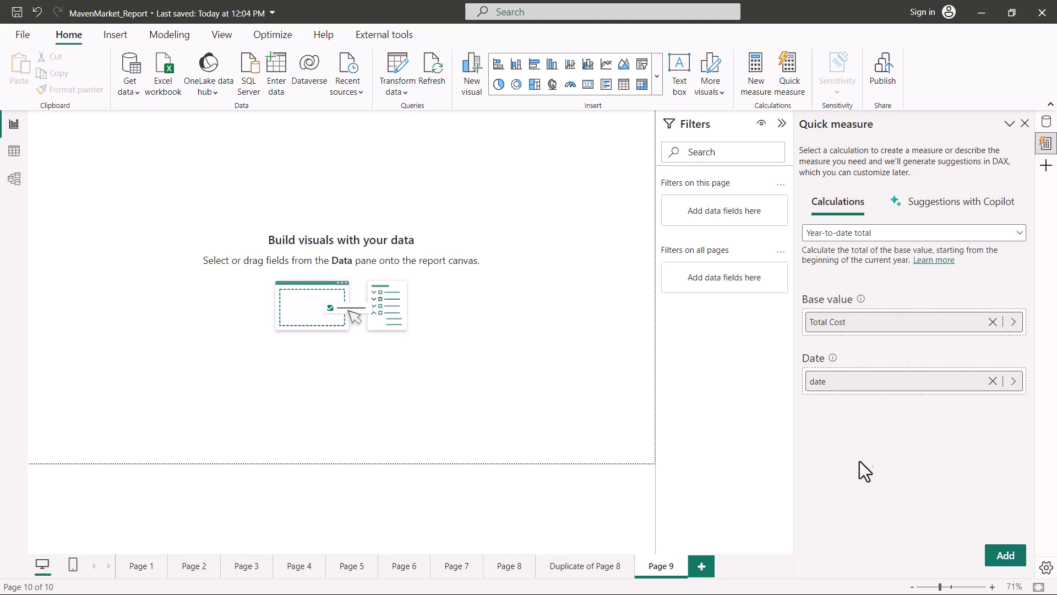
- Add the measure, creating Total Cost YTD = TOTALYTD([Total Cost], 'Calender'[date])
click(1005, 555)
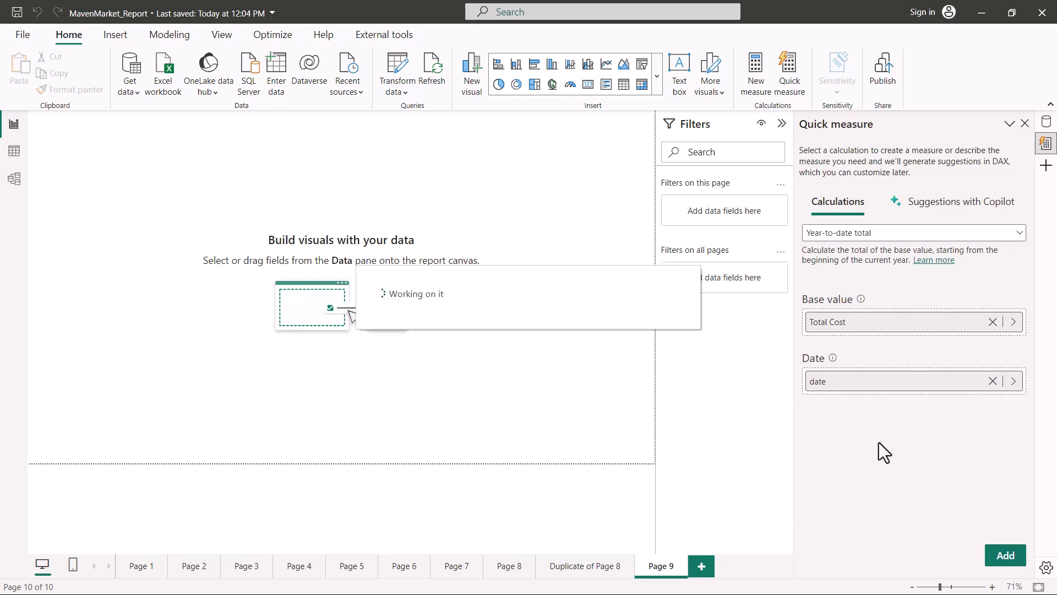
click(1004, 555)
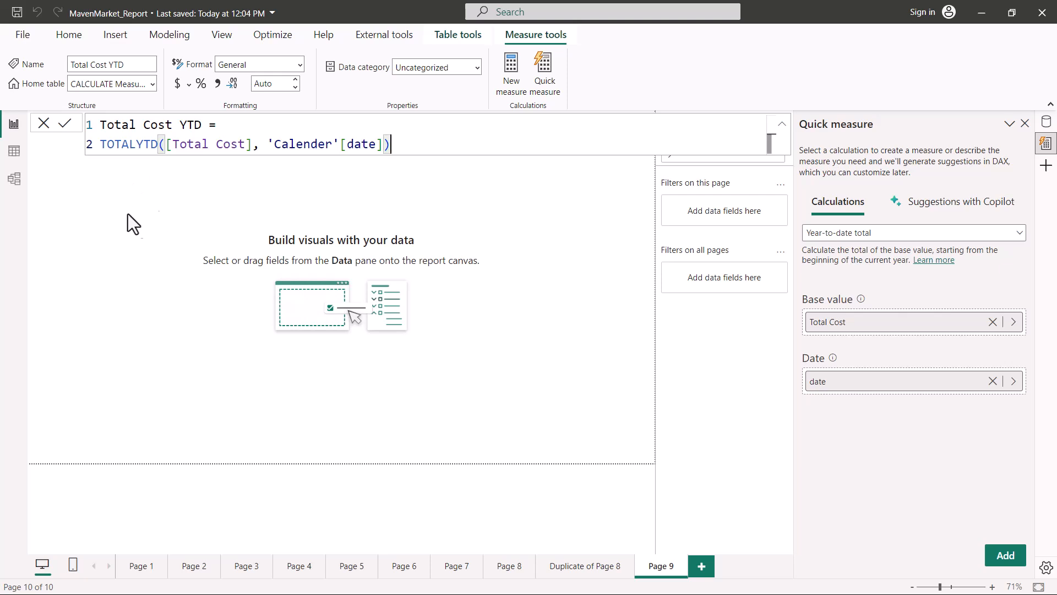
mouse_move(176, 295)
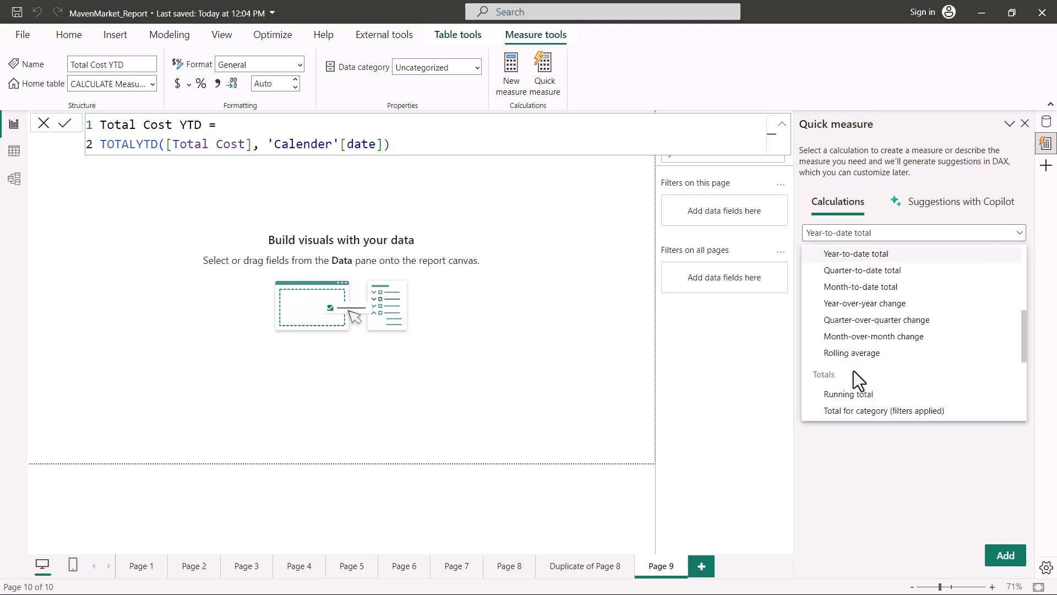
- Switch the calculation to Filtered value, keeping Total Cost as base value with date as the filter
scroll(down, 3)
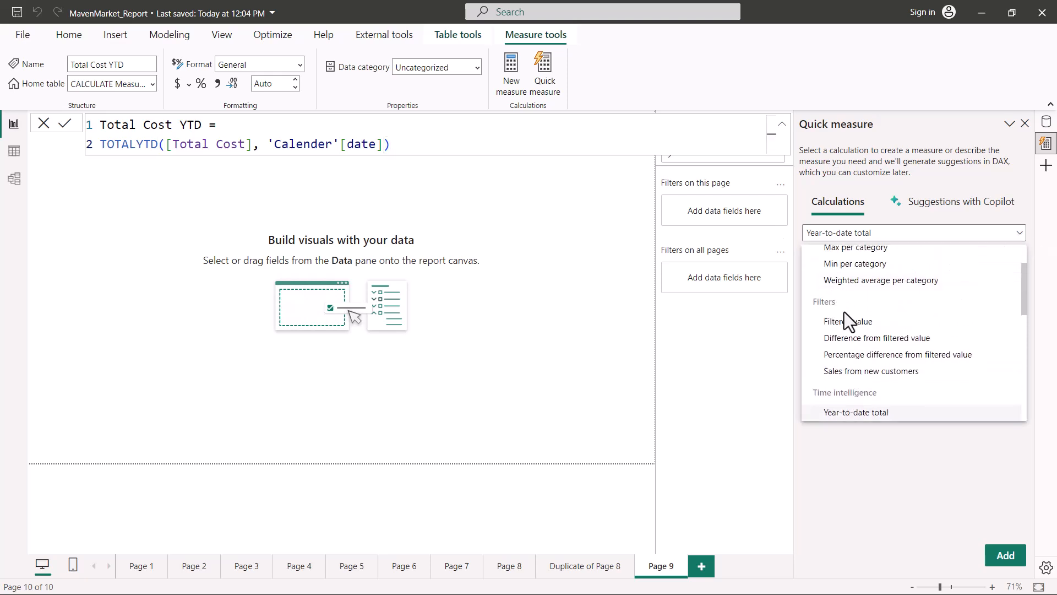
mouse_move(852, 325)
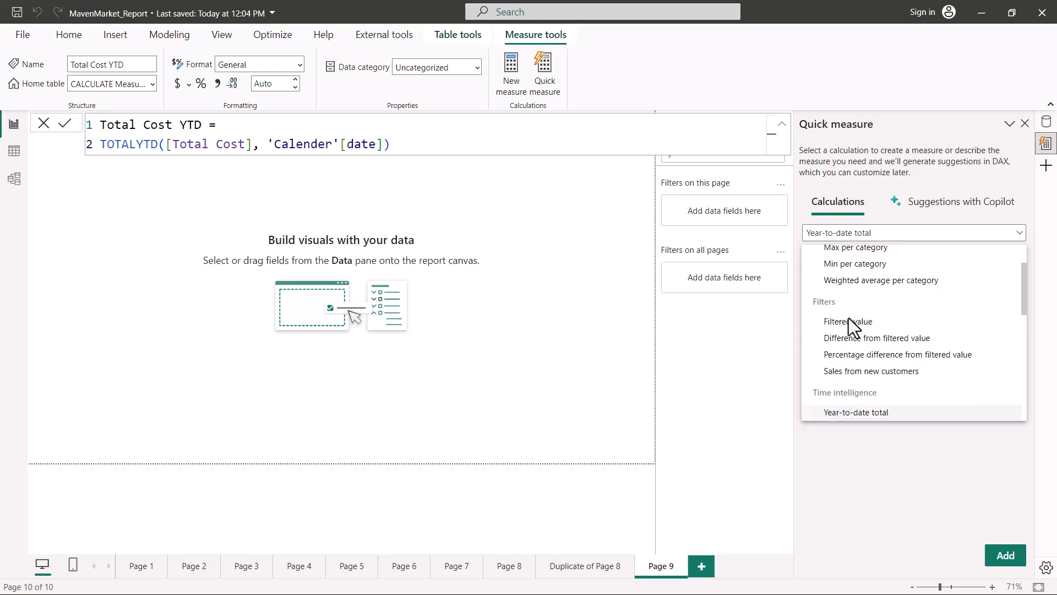
click(848, 321)
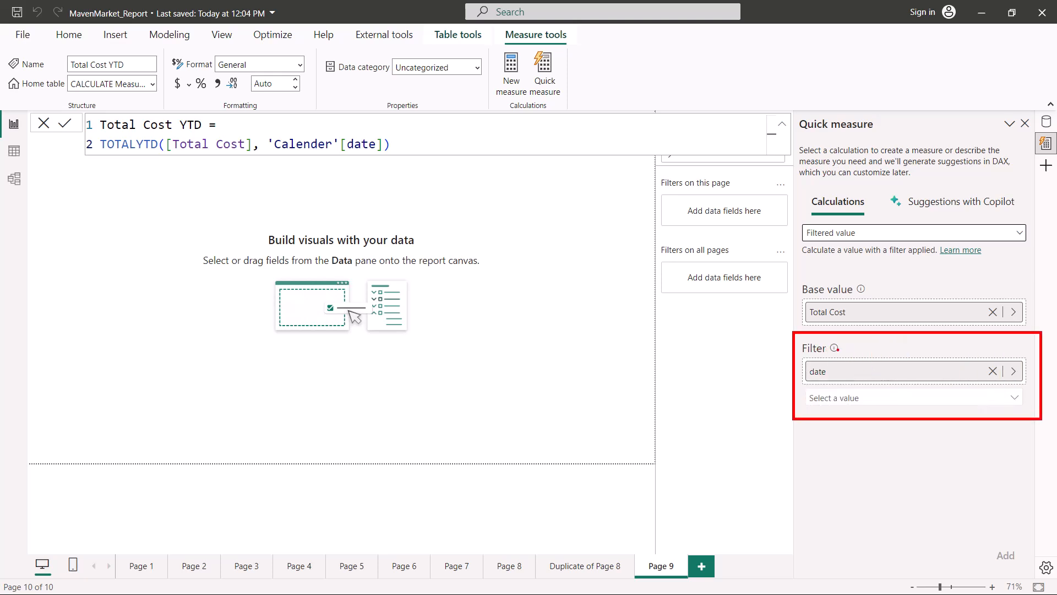
mouse_move(834, 347)
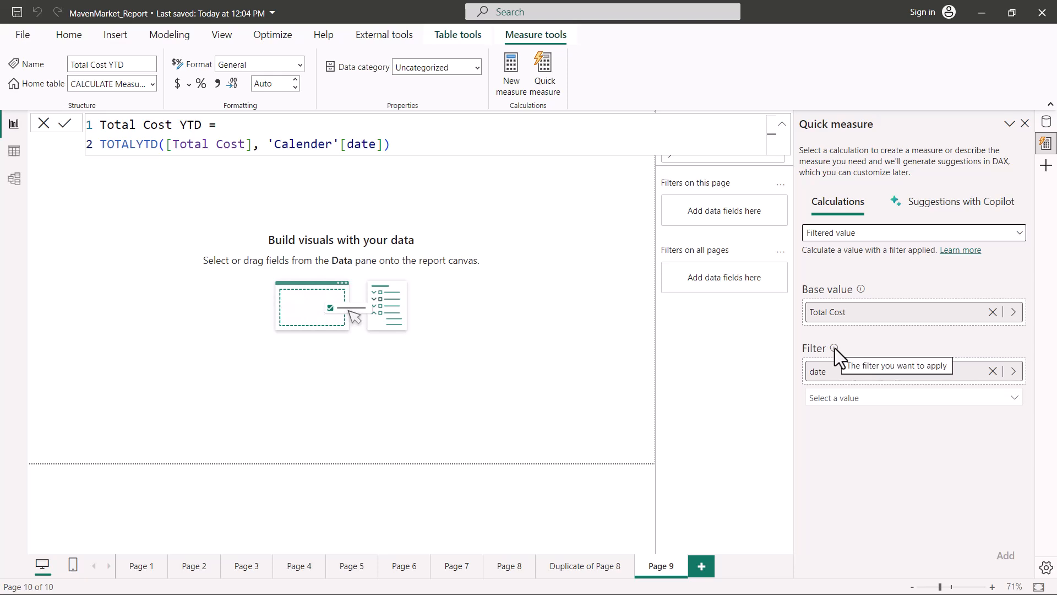